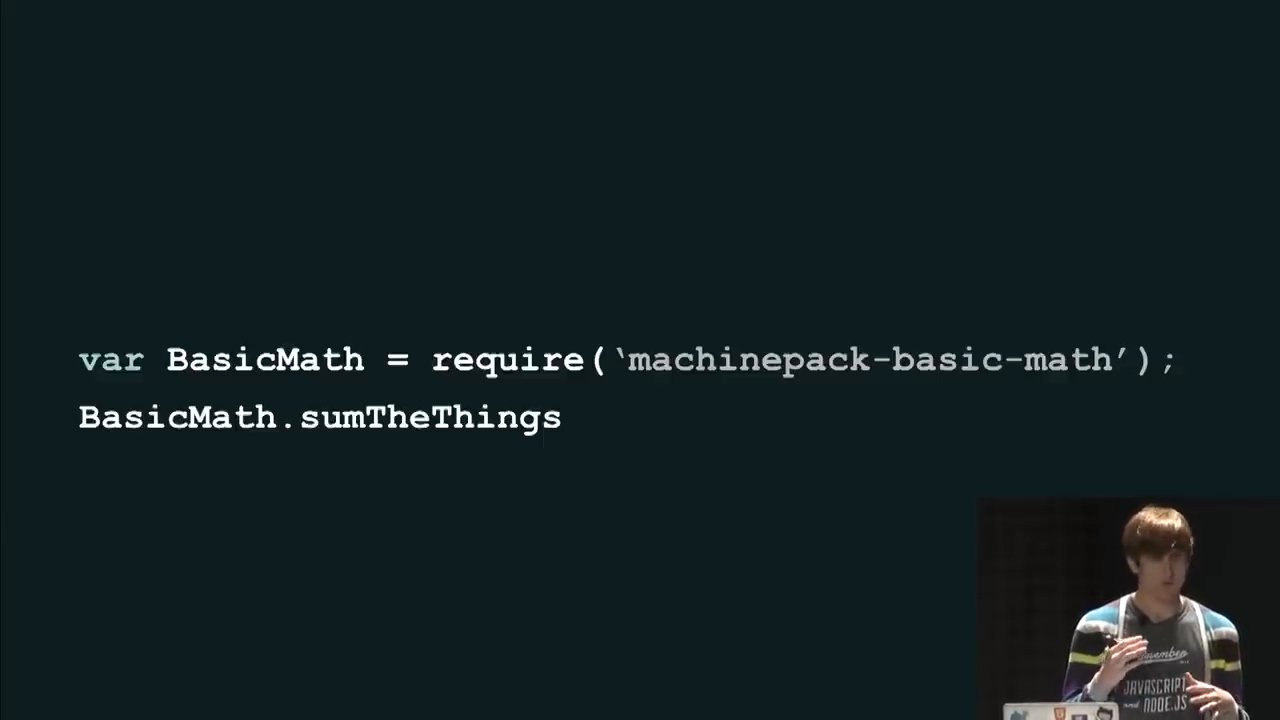
text(({ a:1, b:2, c:3 }))
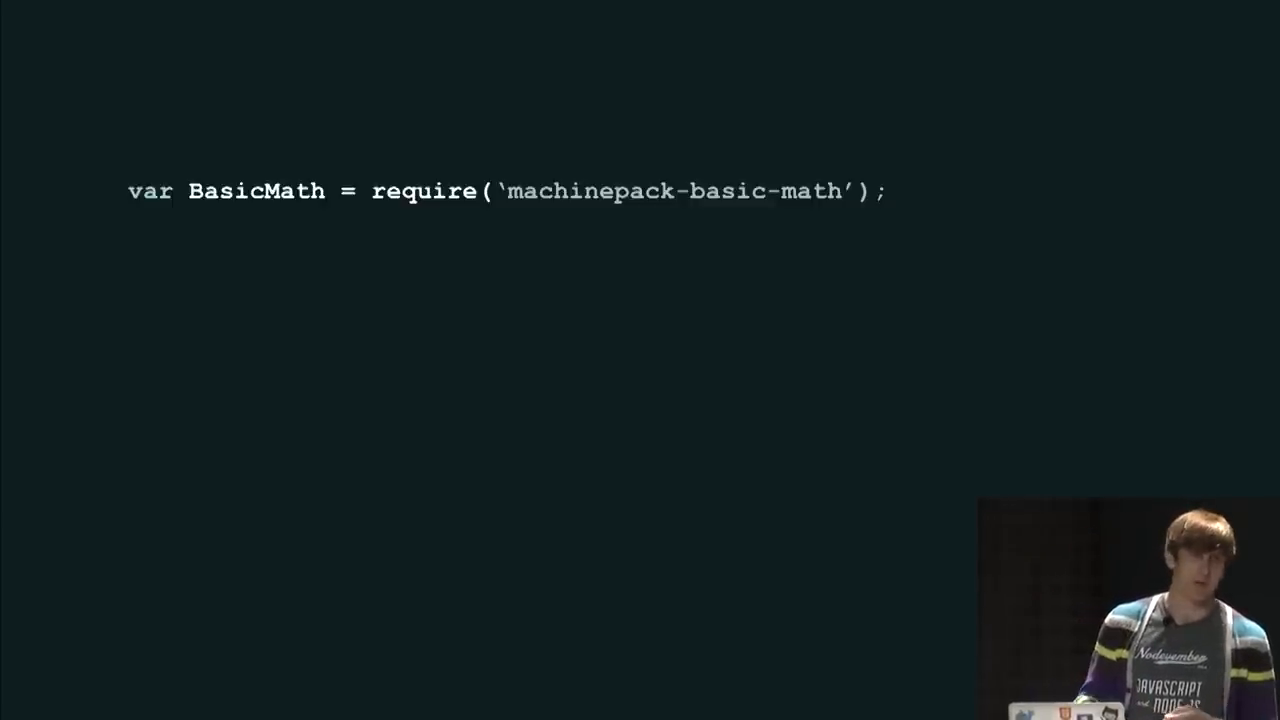
text(BasicMath.divideThings ({)
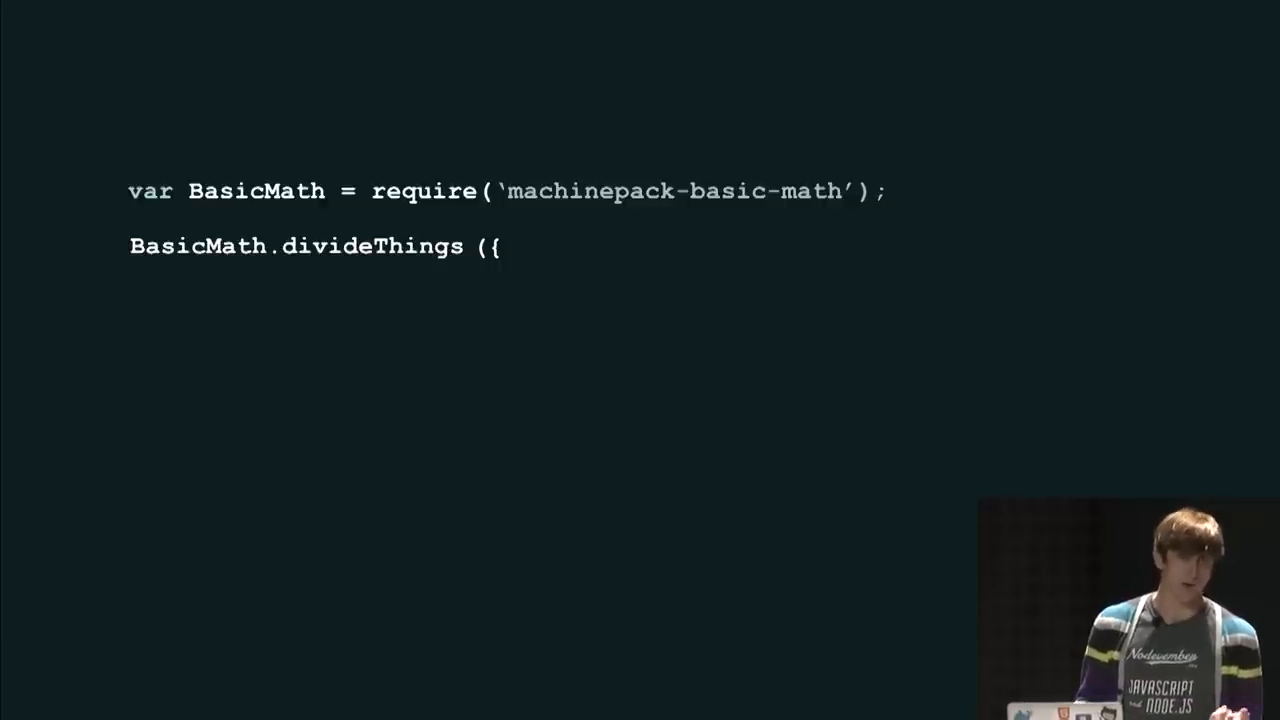
text(a:1, b:2, c:3 },)
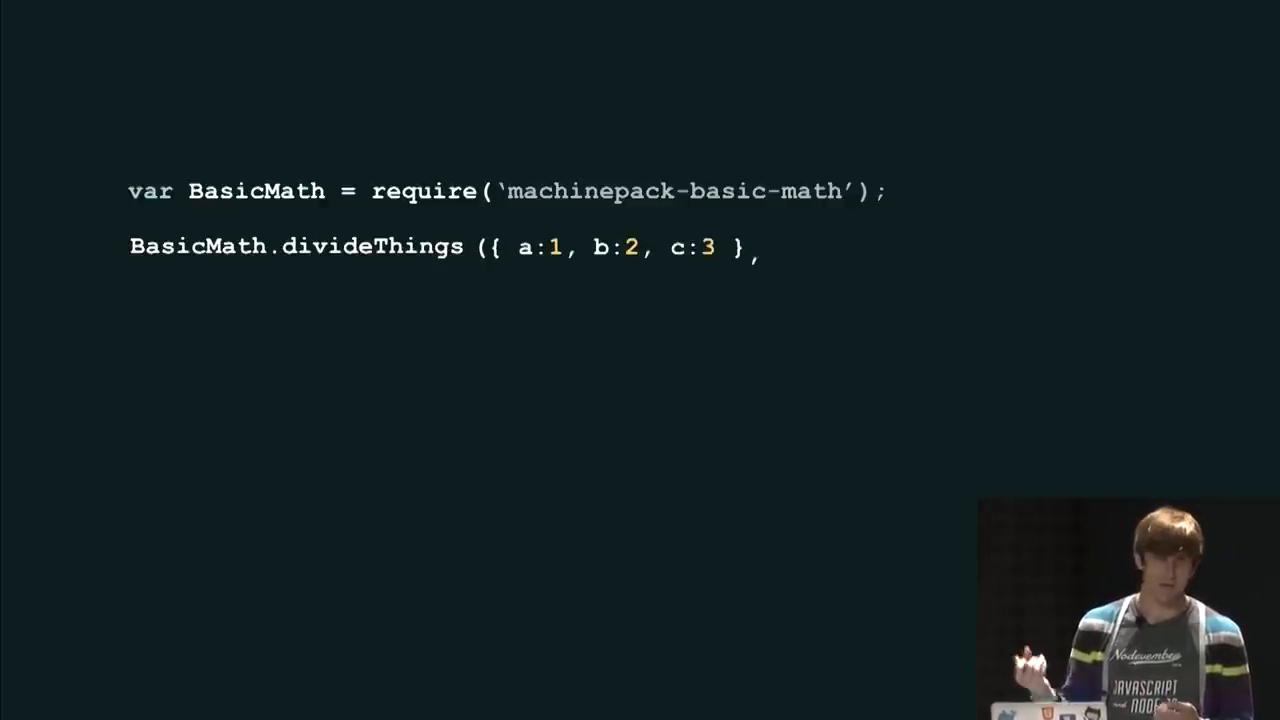